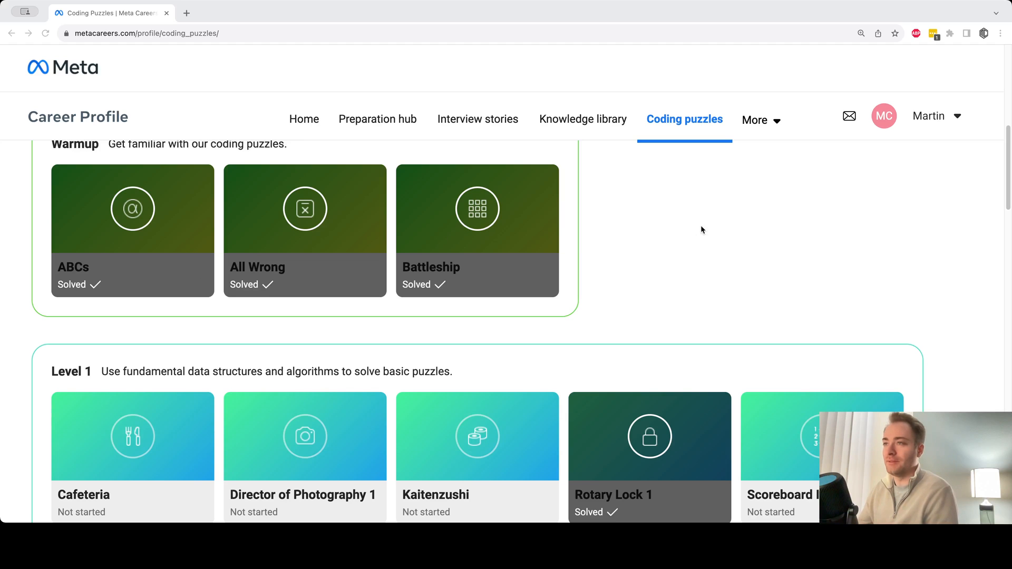
Step: Scroll through the Battleship problem statement and its getHitProbability starter code
scroll(up, 3)
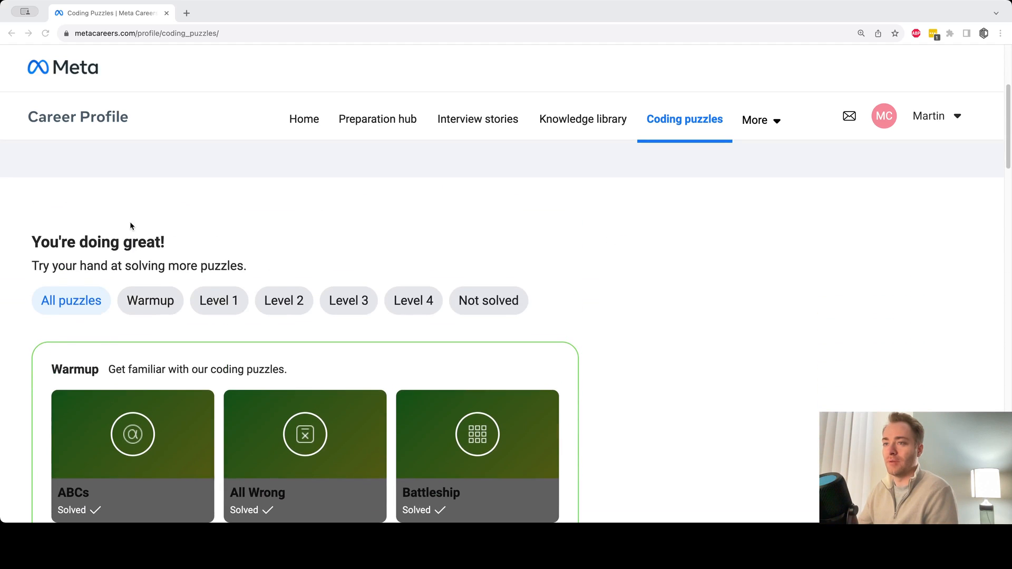
scroll(down, 3)
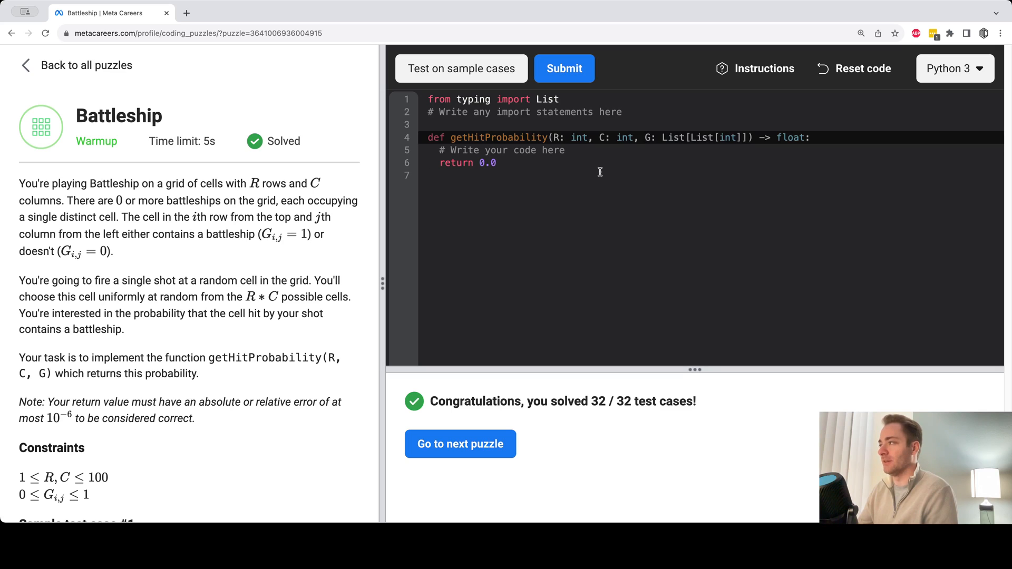
Step: Replace the 0.0 return value with sum(sum(x) for x in G)/R/C
key(Backspace)
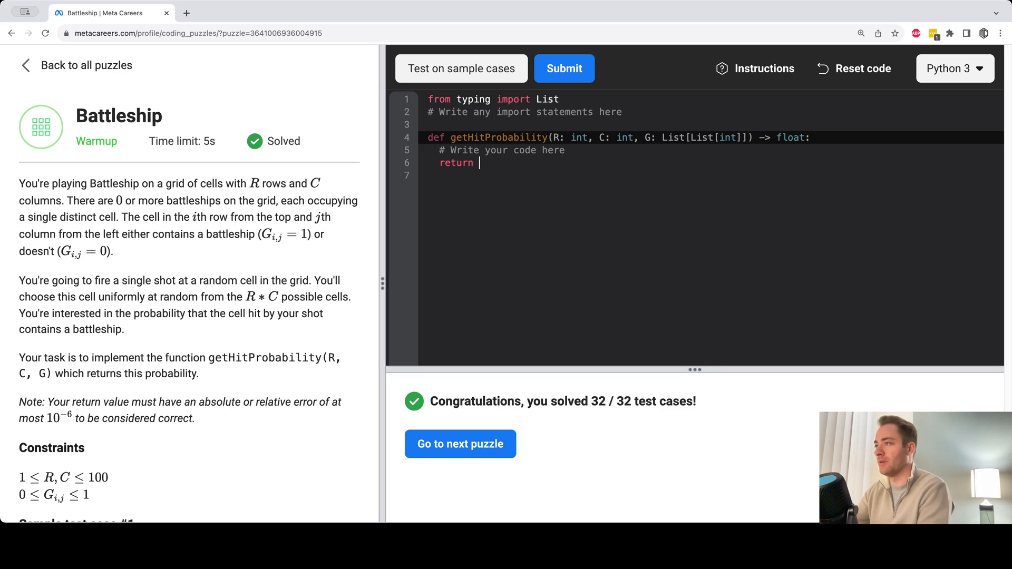
text(sum()
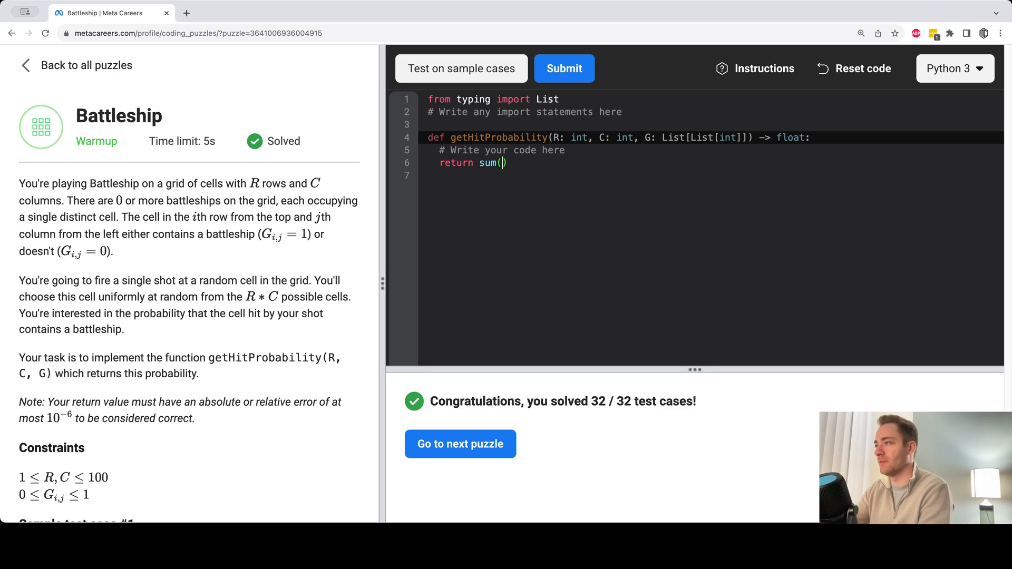
text(x) for x in)
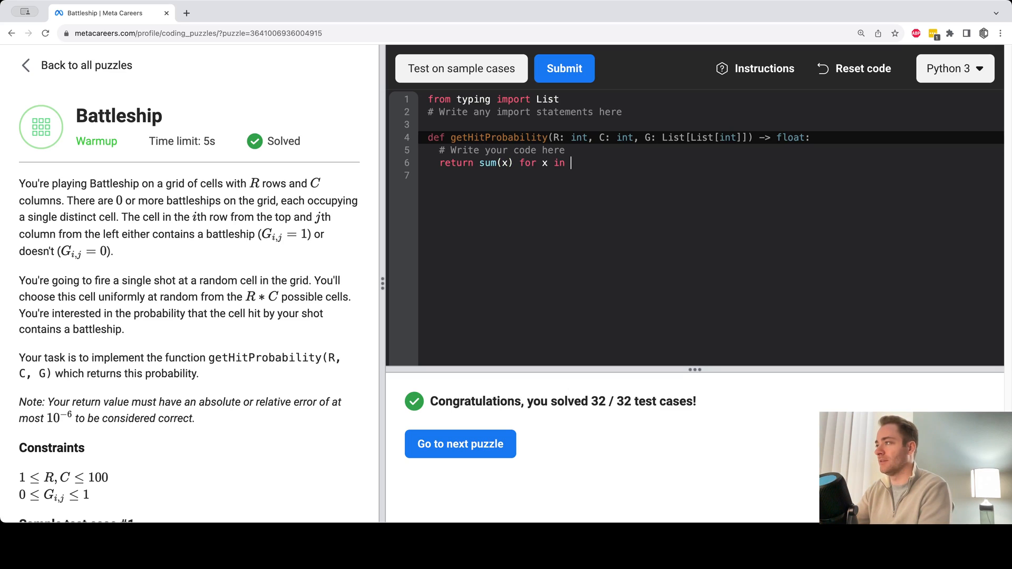
text(G)
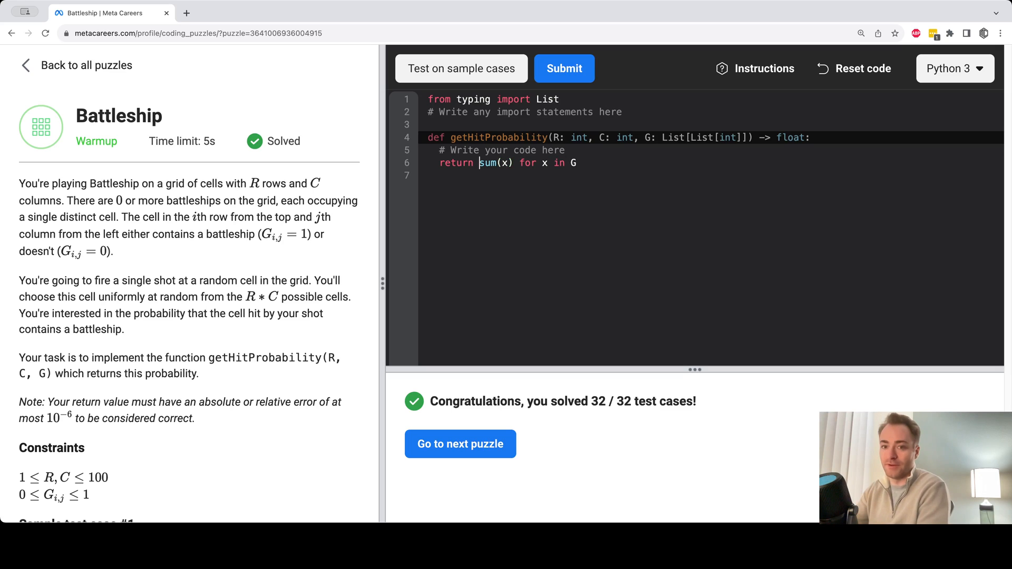
text(sum()
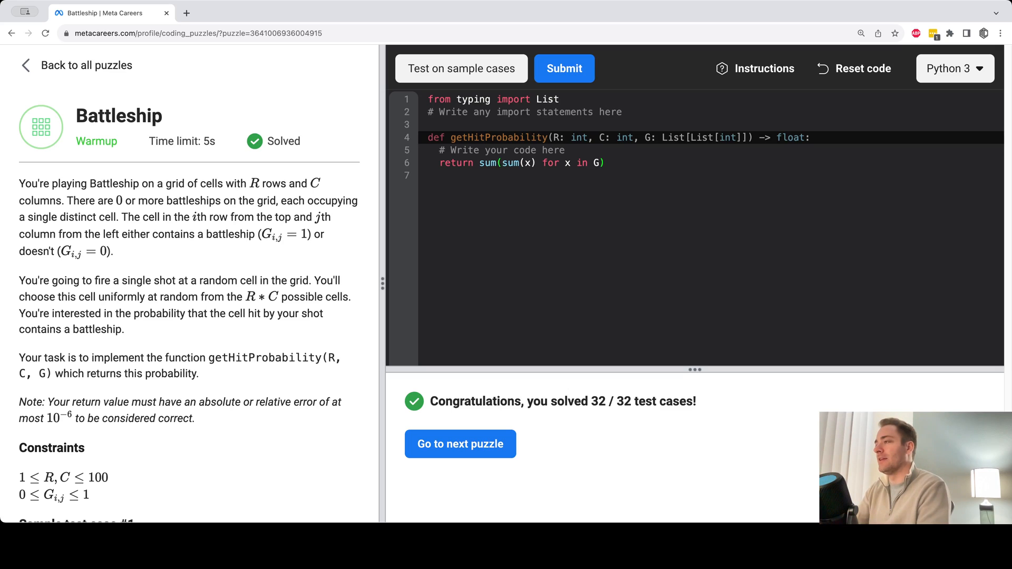
text(/)
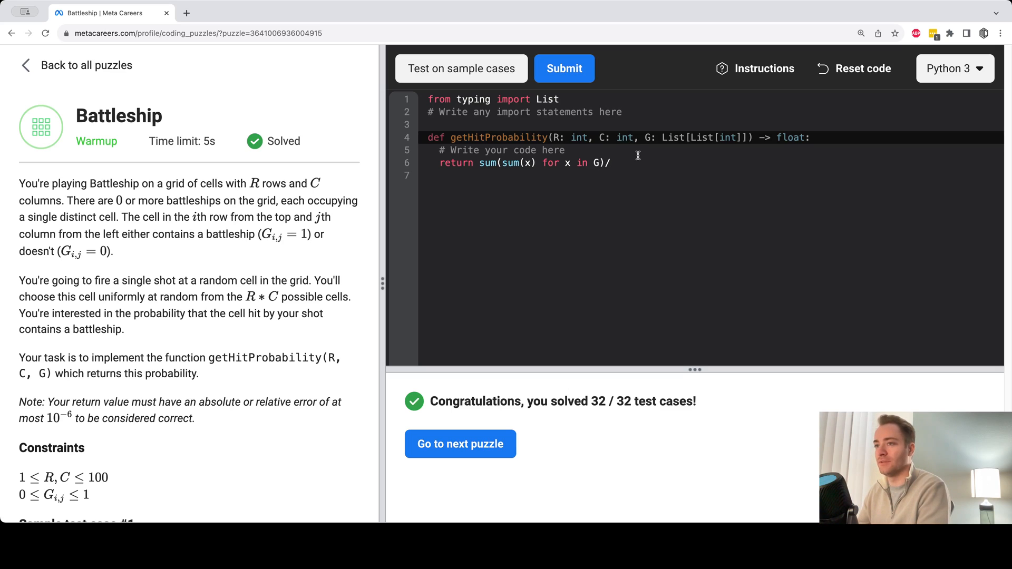
mouse_move(635, 153)
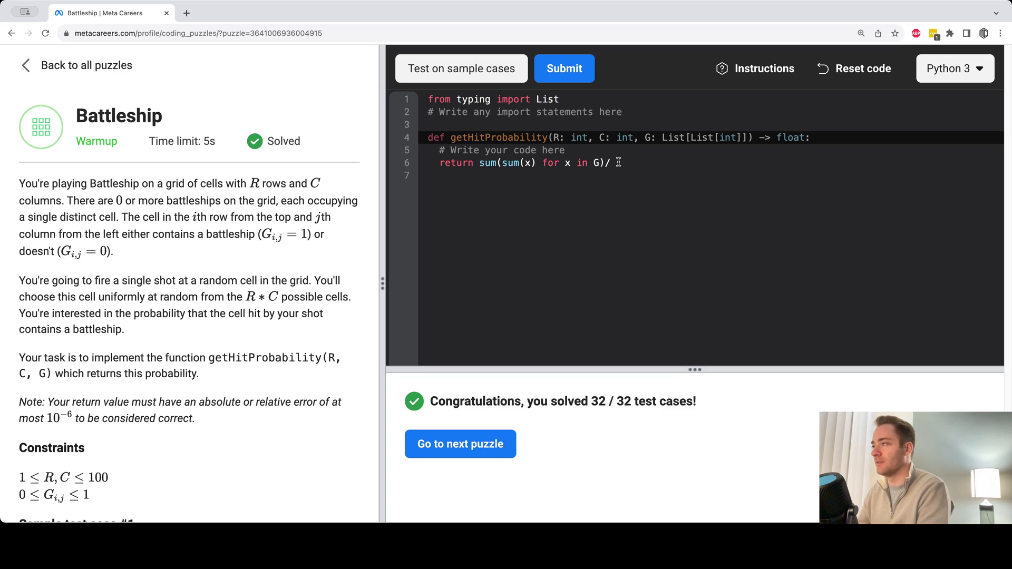
scroll(down, 3)
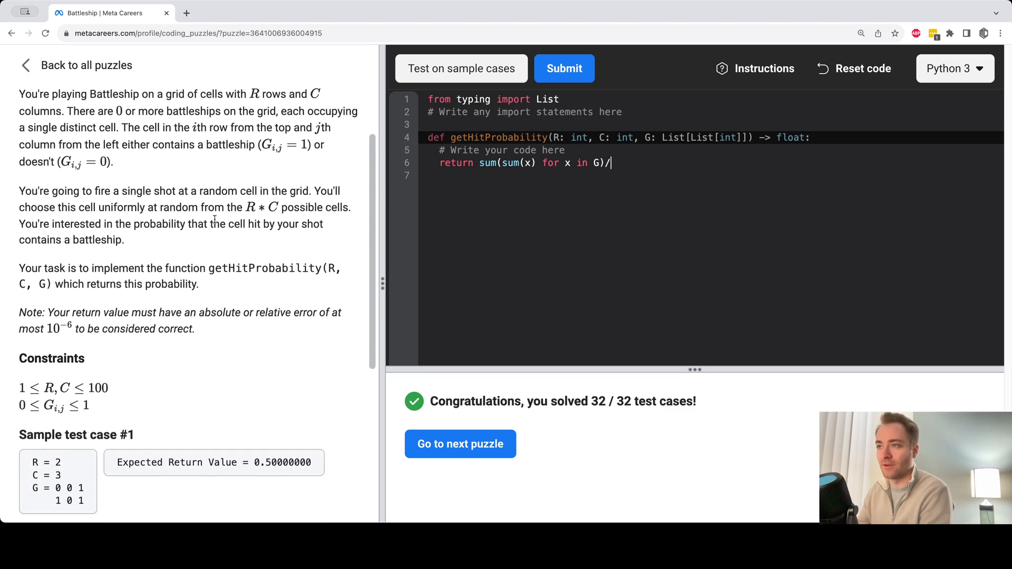
text(/R/C)
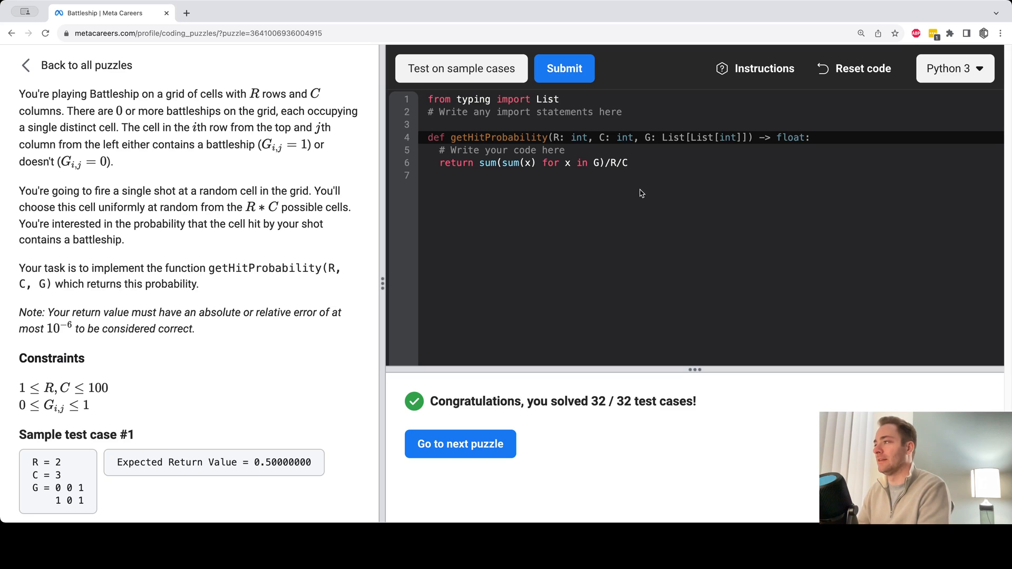
Step: Submit the Battleship solution for grading against all 32 test cases
click(563, 68)
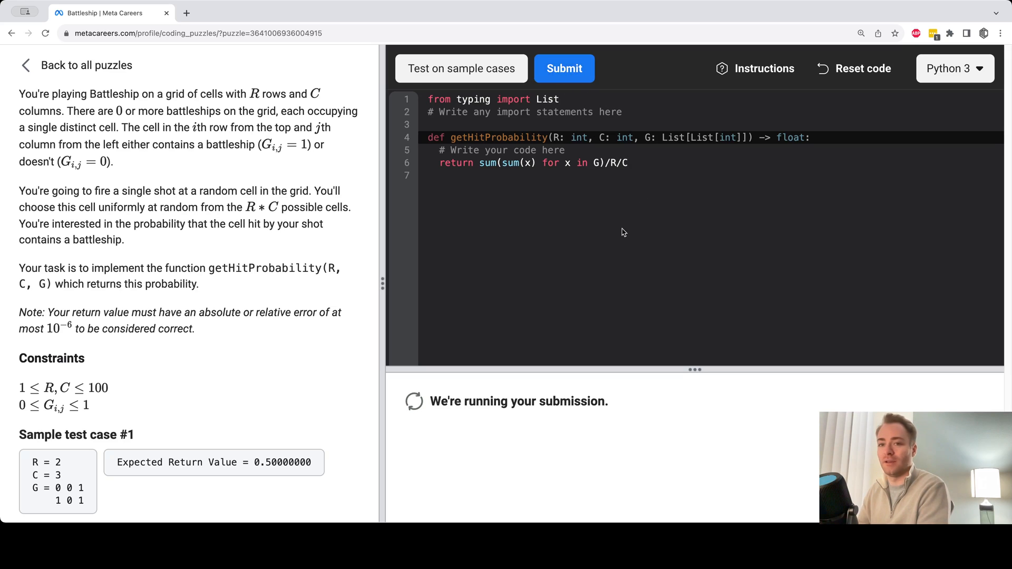
mouse_move(658, 235)
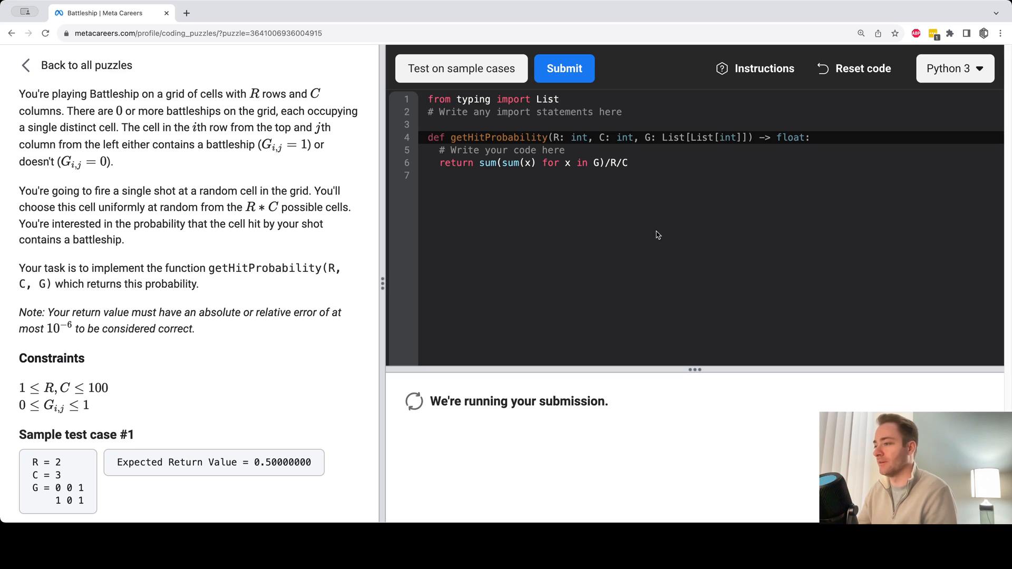
mouse_move(726, 377)
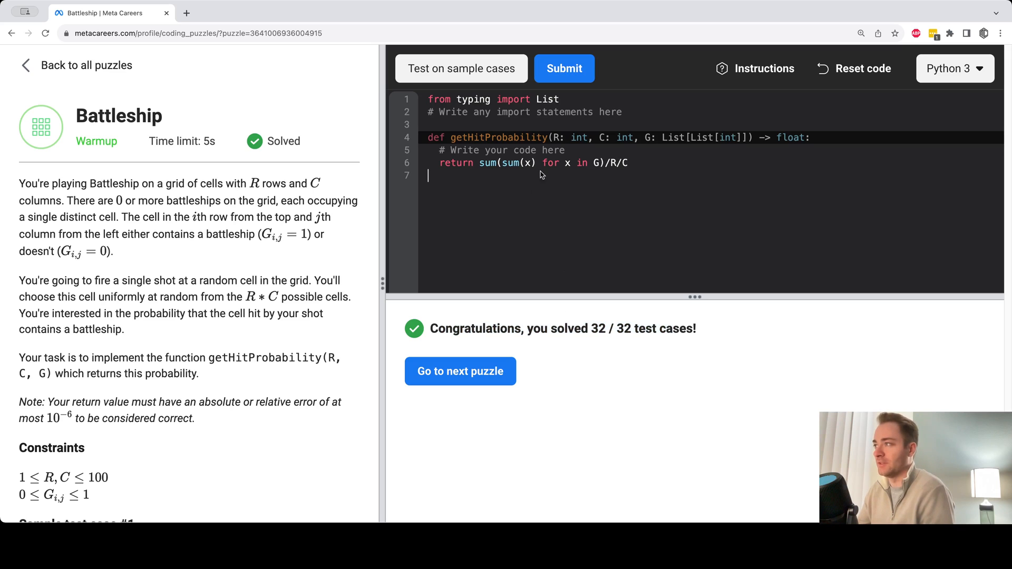
scroll(down, 3)
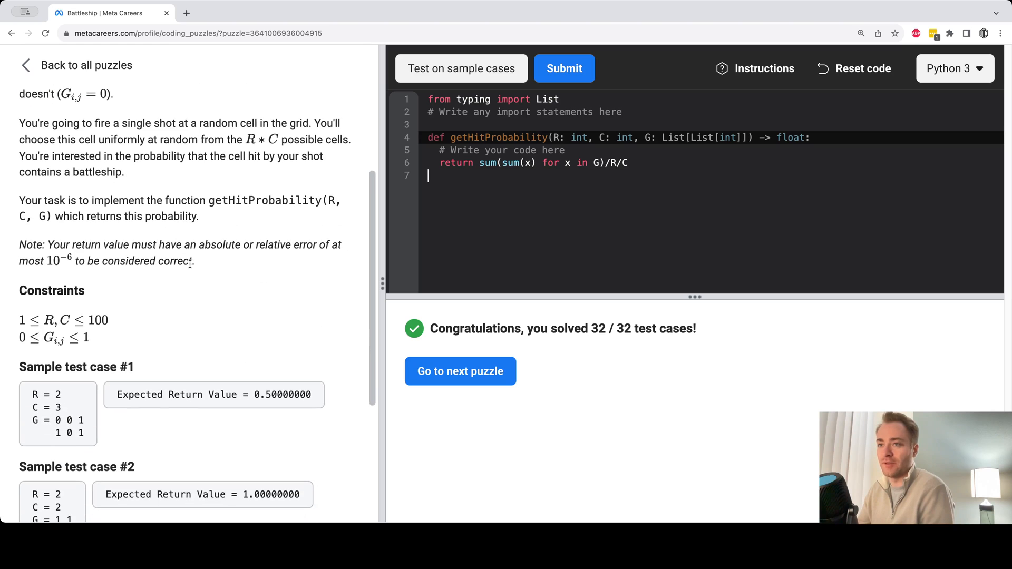
scroll(up, 3)
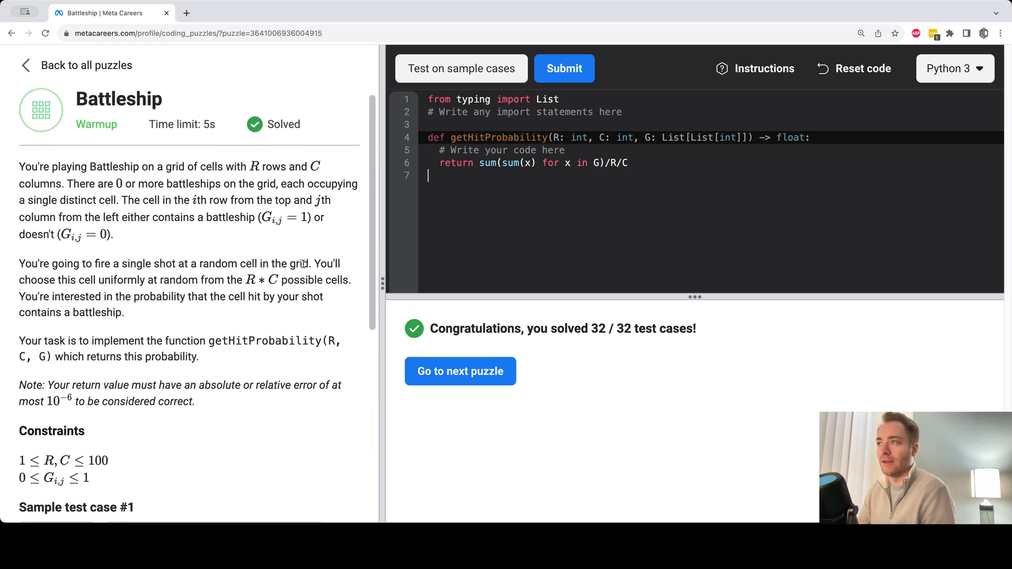